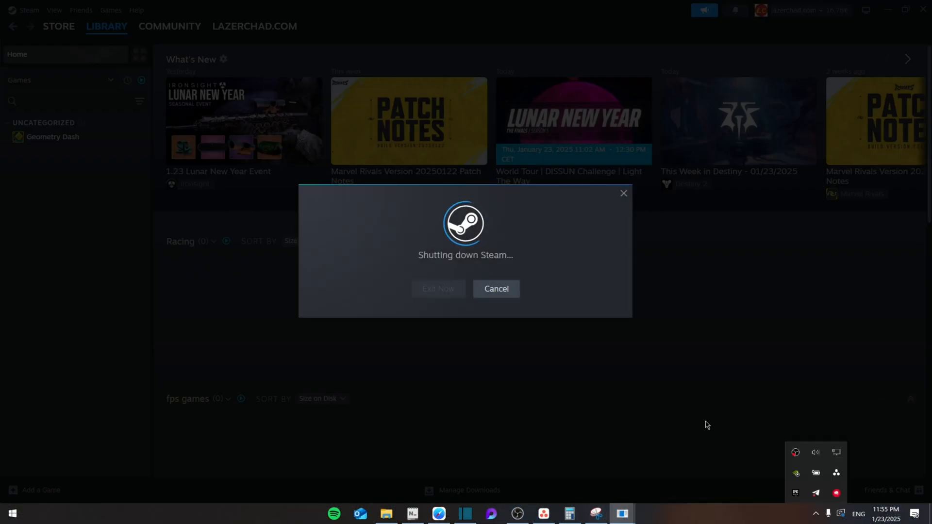
# Exit Steam completely so only the desktop remains.
pyautogui.click(437, 288)
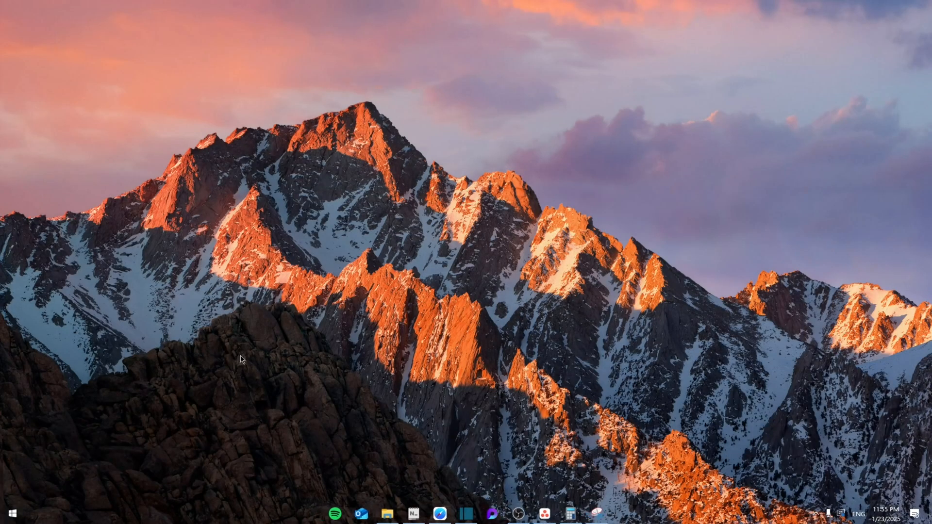
# Reach the Steam install folder in Program Files (x86) via the search result's file location.
pyautogui.rightClick(80, 225)
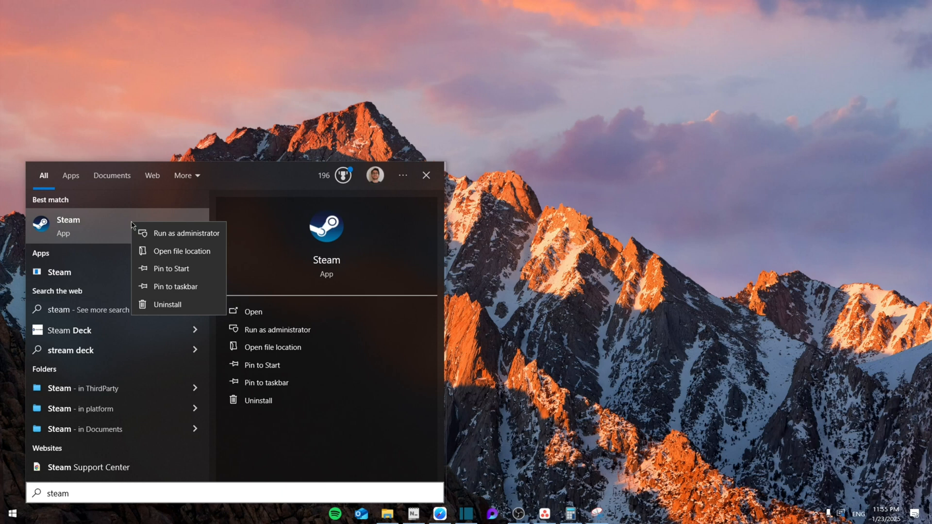
pyautogui.click(176, 250)
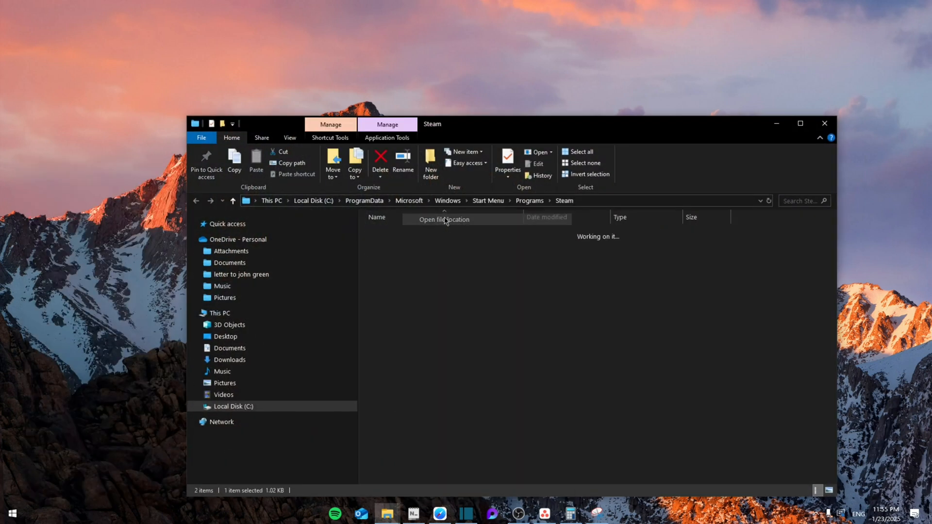
pyautogui.click(442, 220)
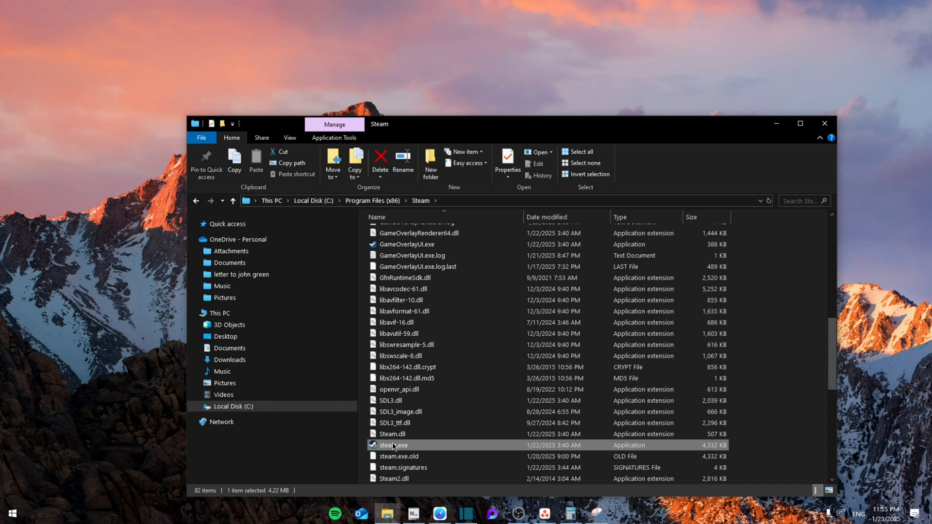
# Enable 'Run this program as an administrator' for steam.exe in Compatibility and close the folder.
pyautogui.click(506, 159)
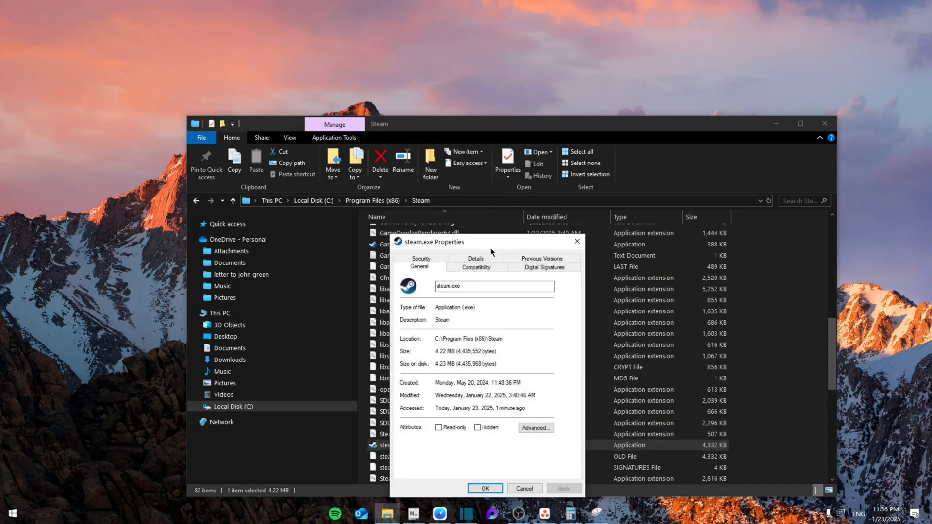
pyautogui.click(475, 267)
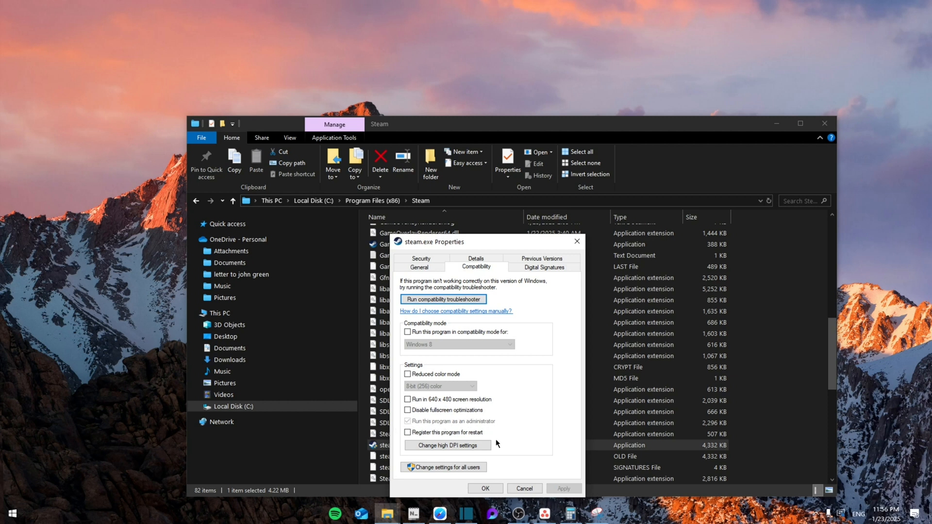
pyautogui.click(524, 487)
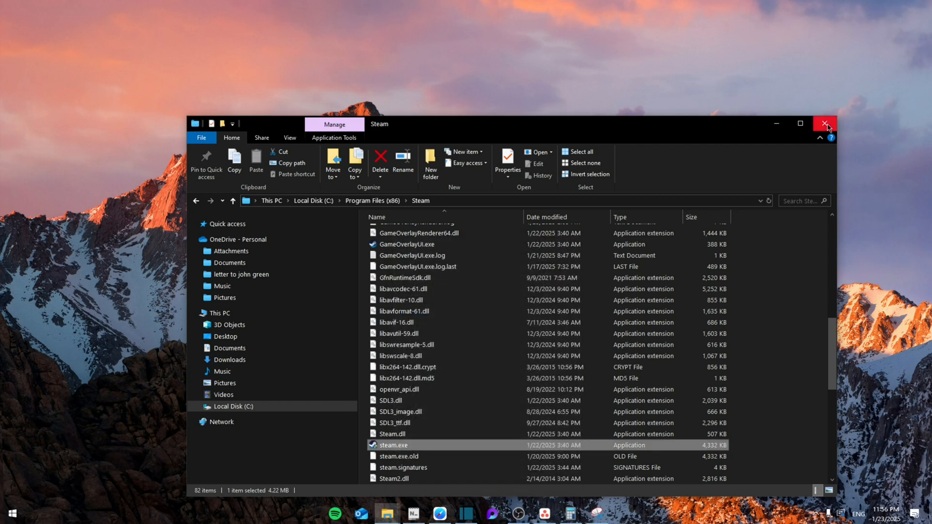
pyautogui.click(825, 124)
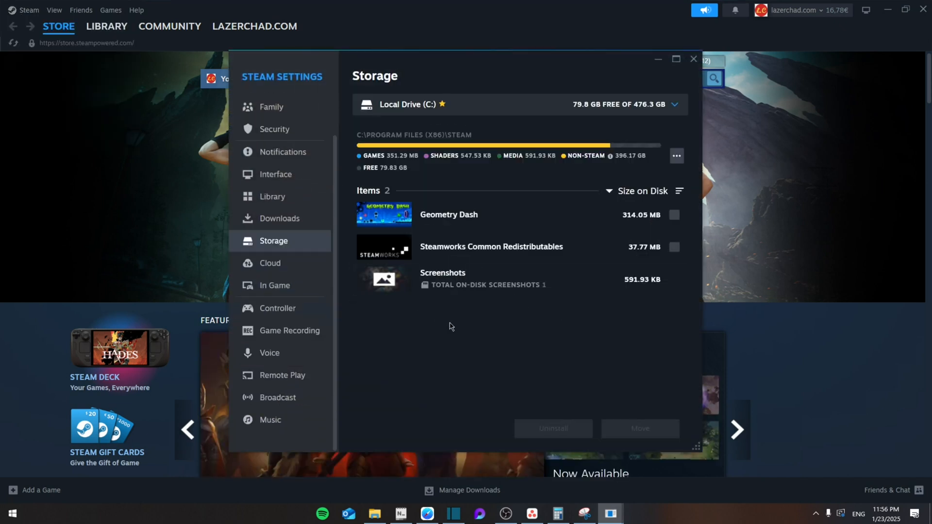
# Keep Local Drive (C:) in Storage settings and show its library actions for Repair Library.
pyautogui.click(674, 104)
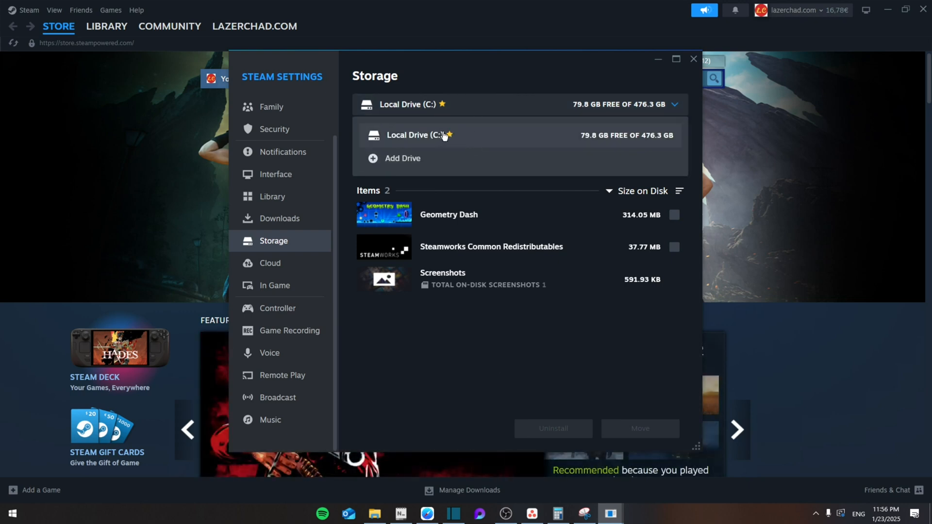
pyautogui.click(416, 135)
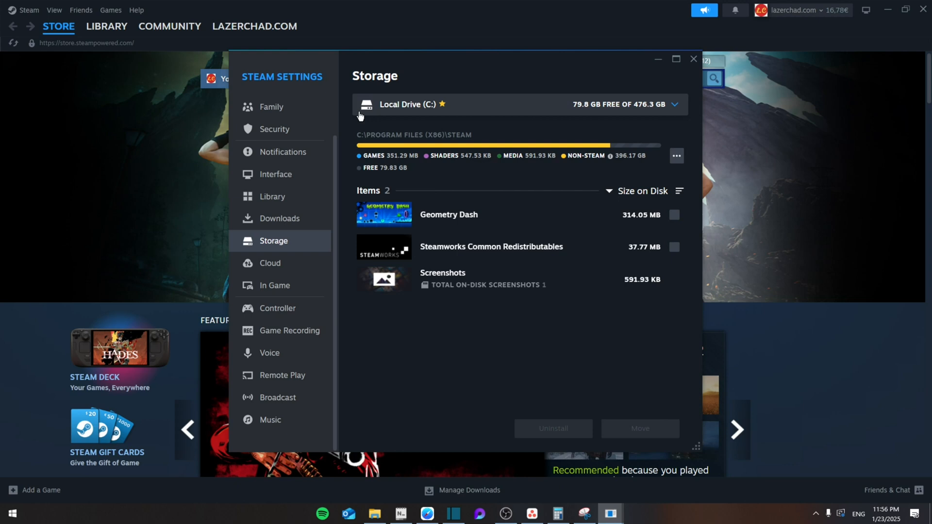
pyautogui.click(676, 156)
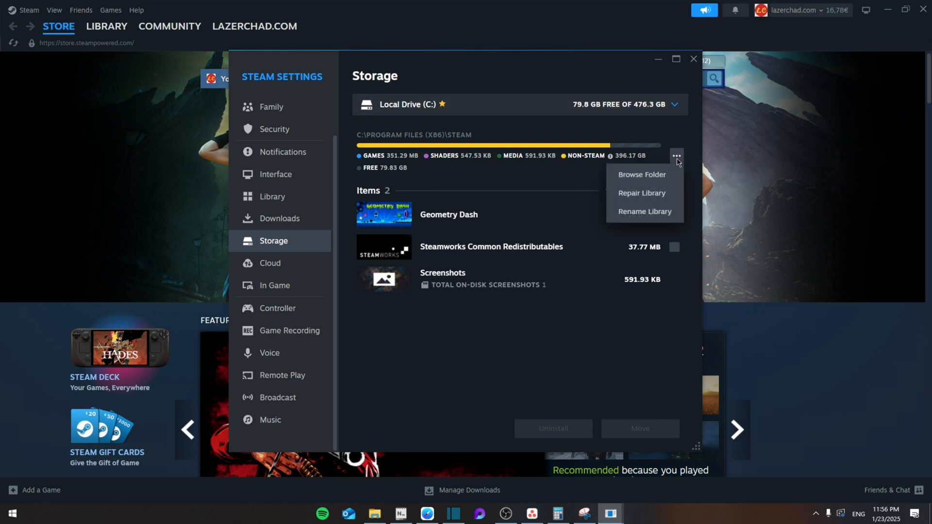
pyautogui.moveTo(644, 194)
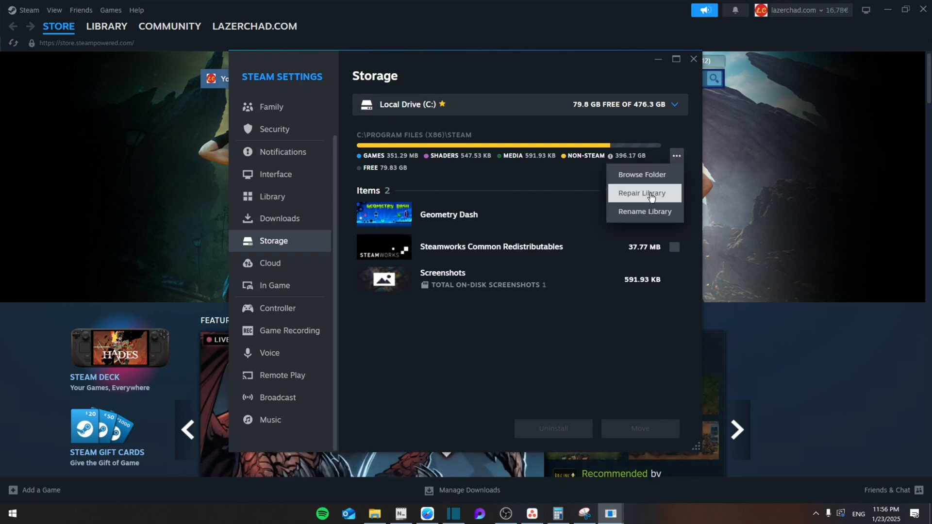
pyautogui.moveTo(563, 221)
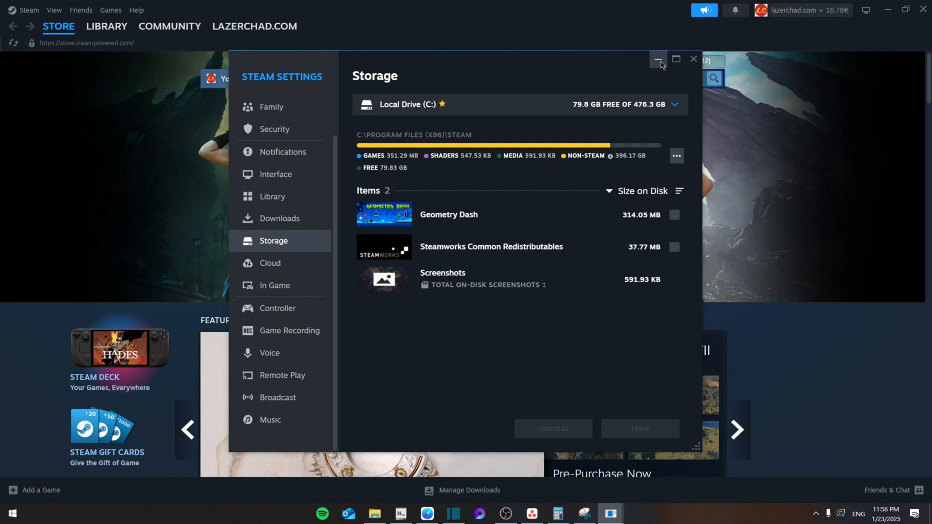
# Reopen Steam Settings on the Downloads page and clear the download cache.
pyautogui.click(29, 10)
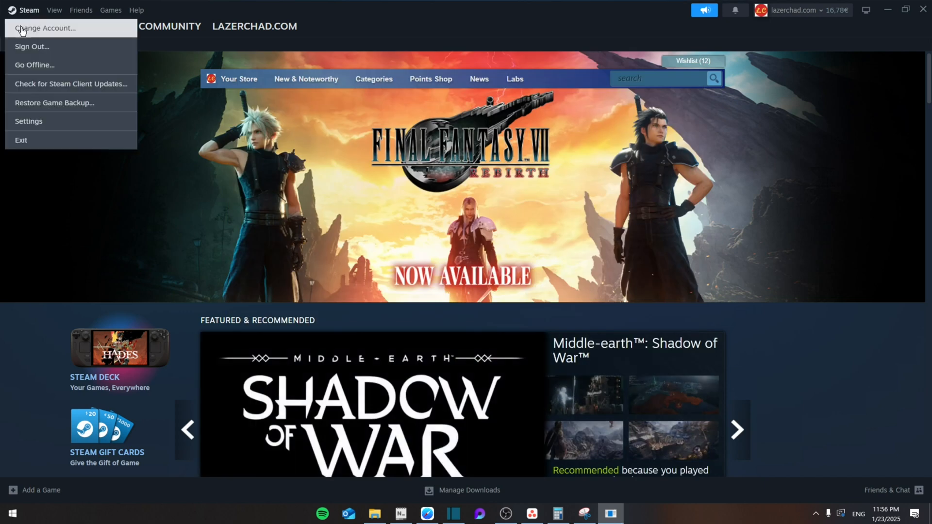
pyautogui.click(28, 121)
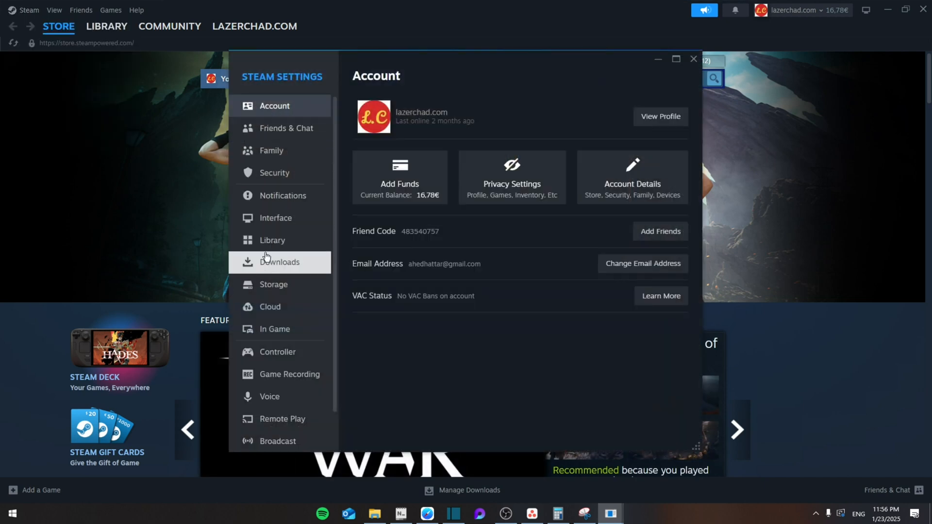
pyautogui.click(280, 262)
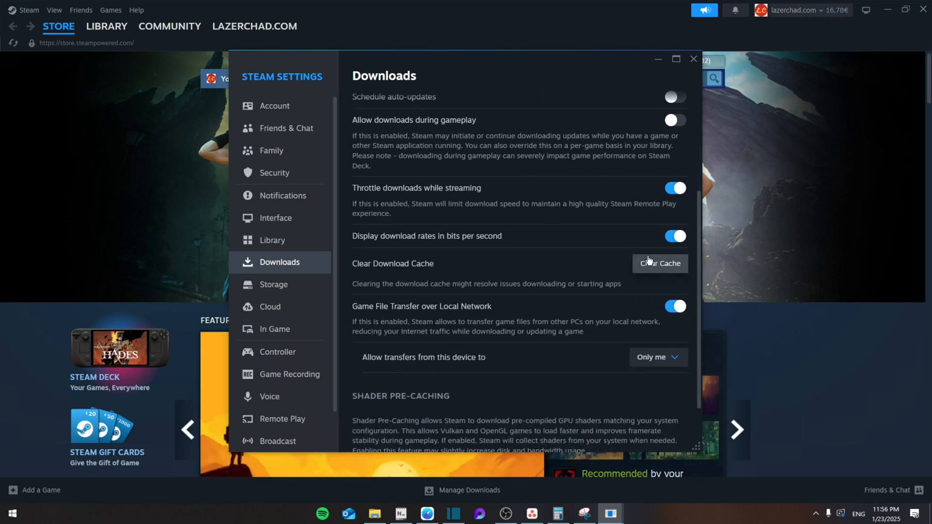
pyautogui.moveTo(576, 145)
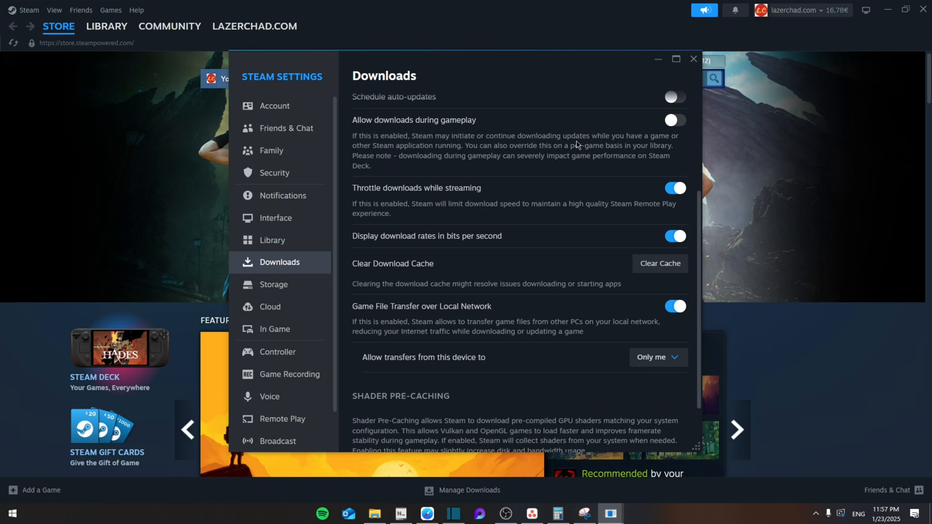
pyautogui.click(693, 59)
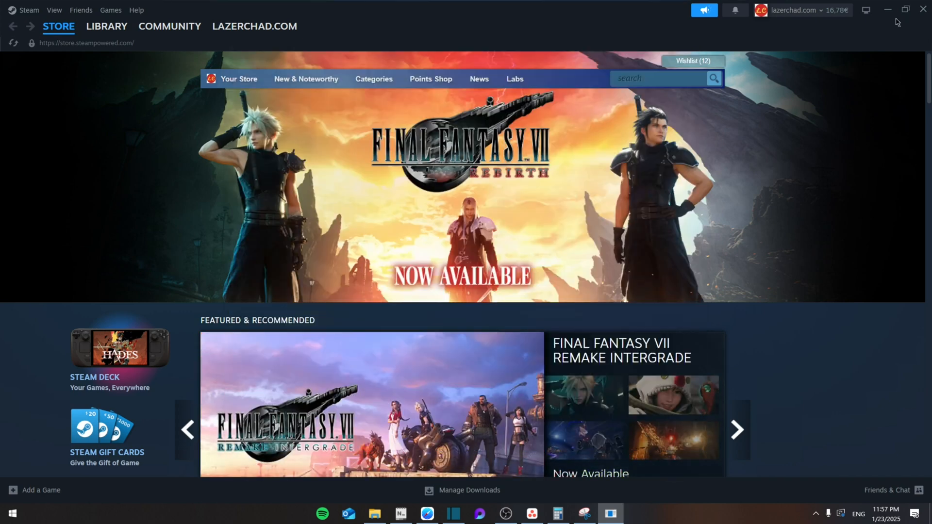